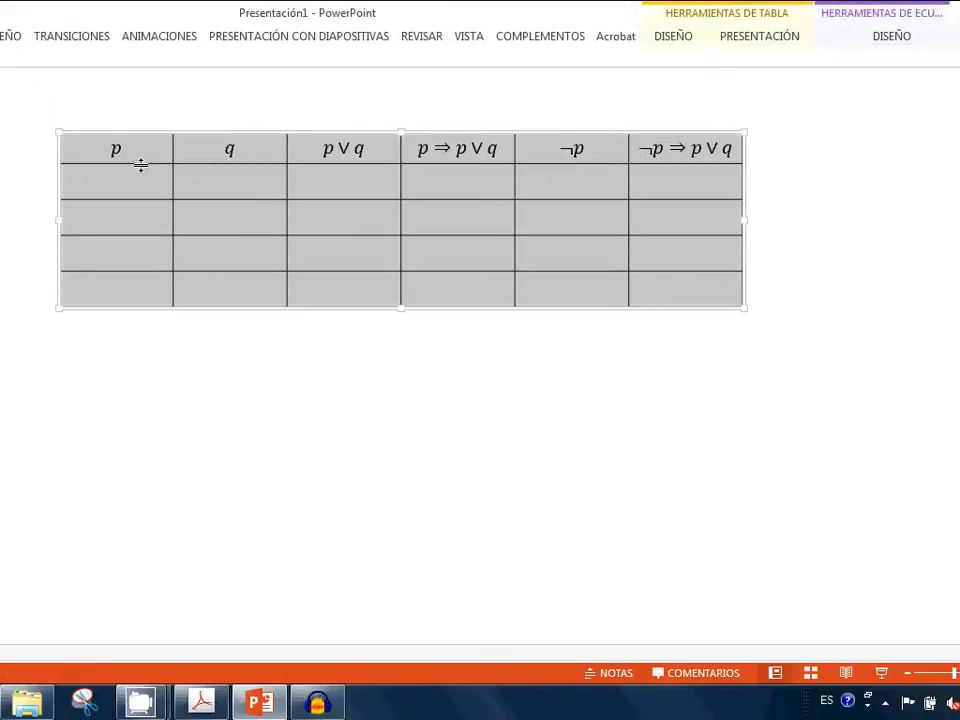
- Enter T values into the first cells of the p column of the truth table
double_click(116, 148)
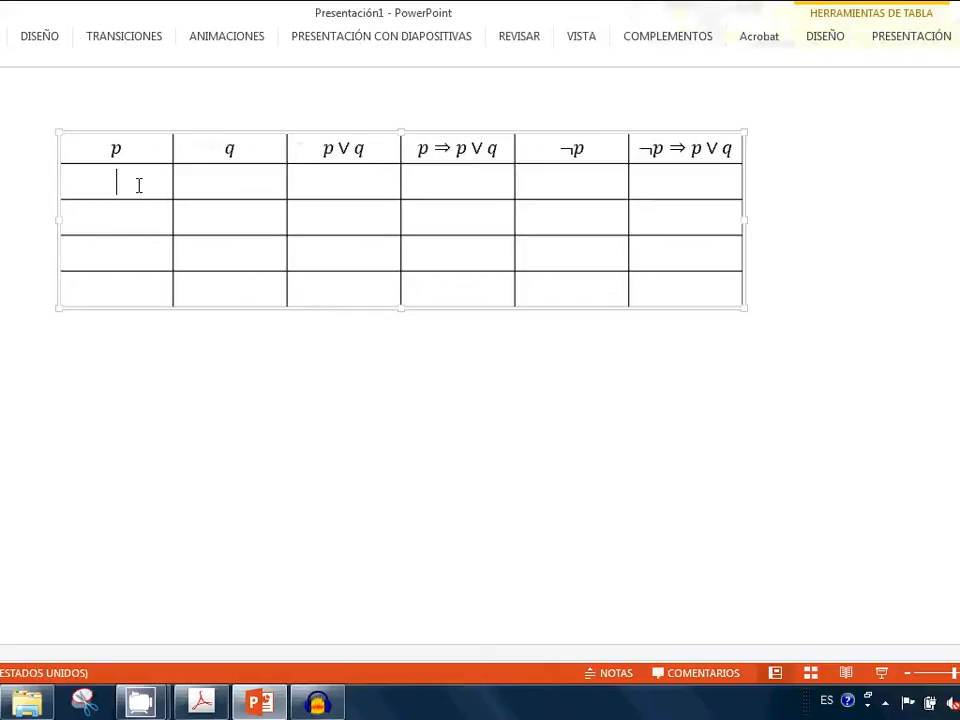
type("T")
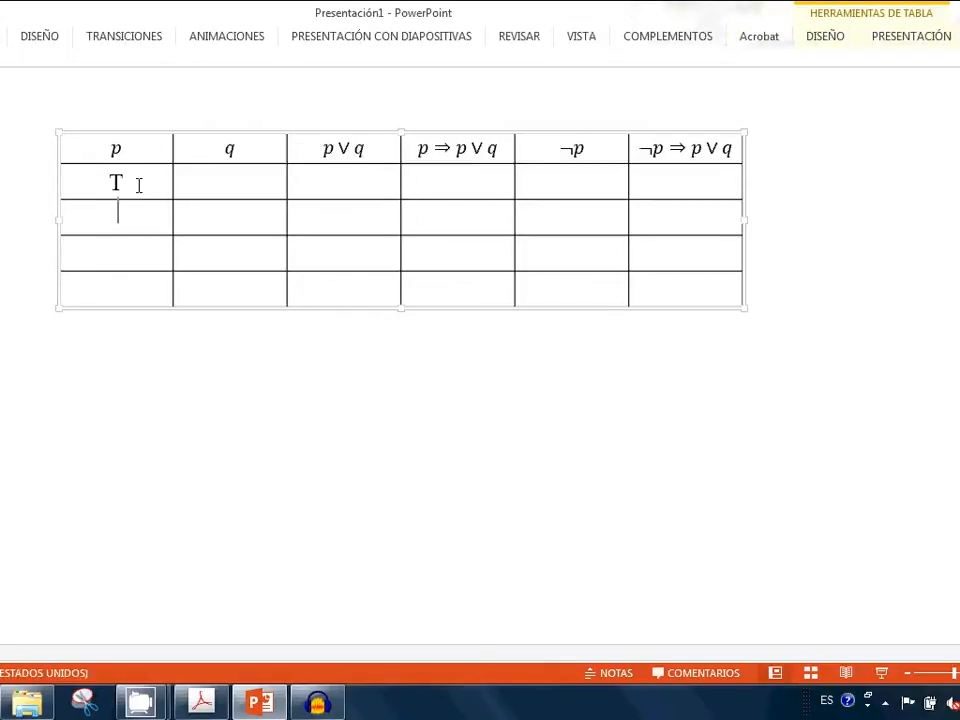
type("T")
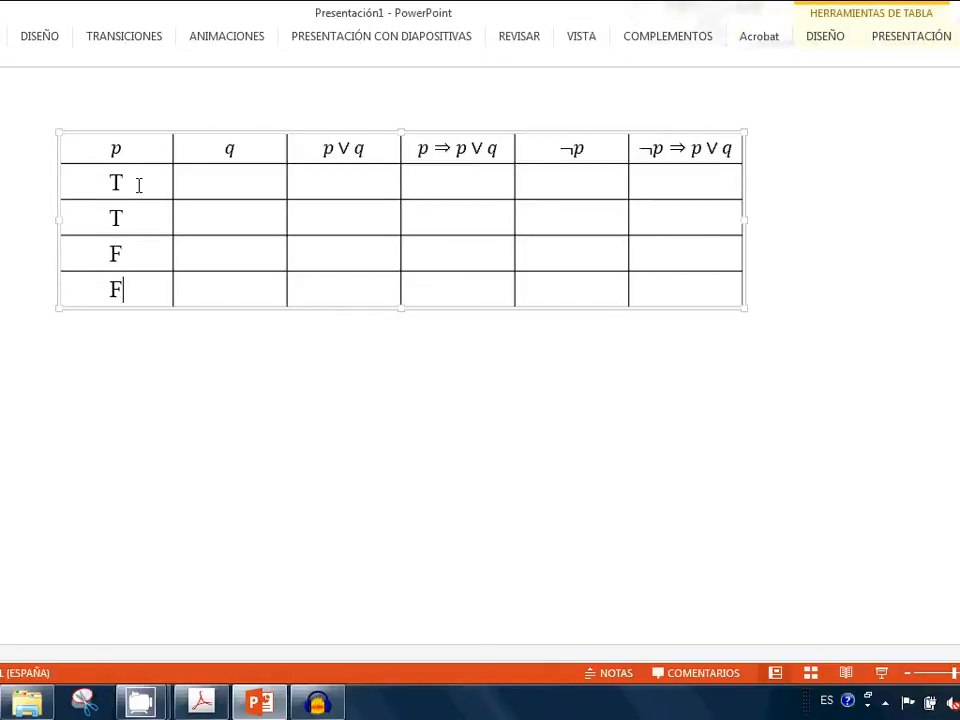
type("T")
left_click(230, 218)
type("F")
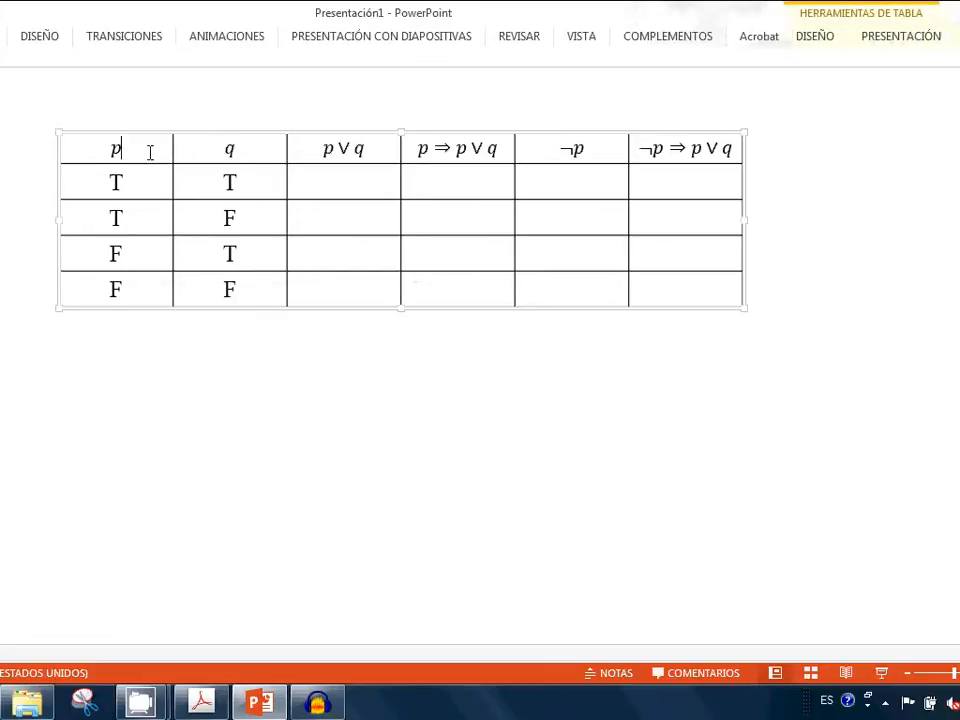
mouse_move(266, 138)
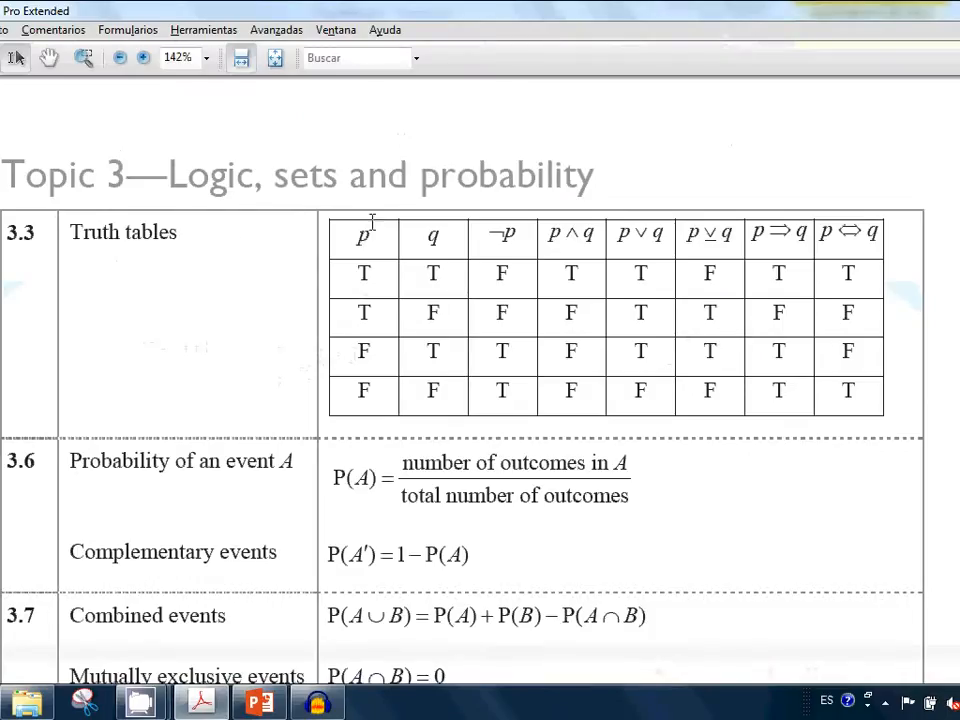
mouse_move(532, 238)
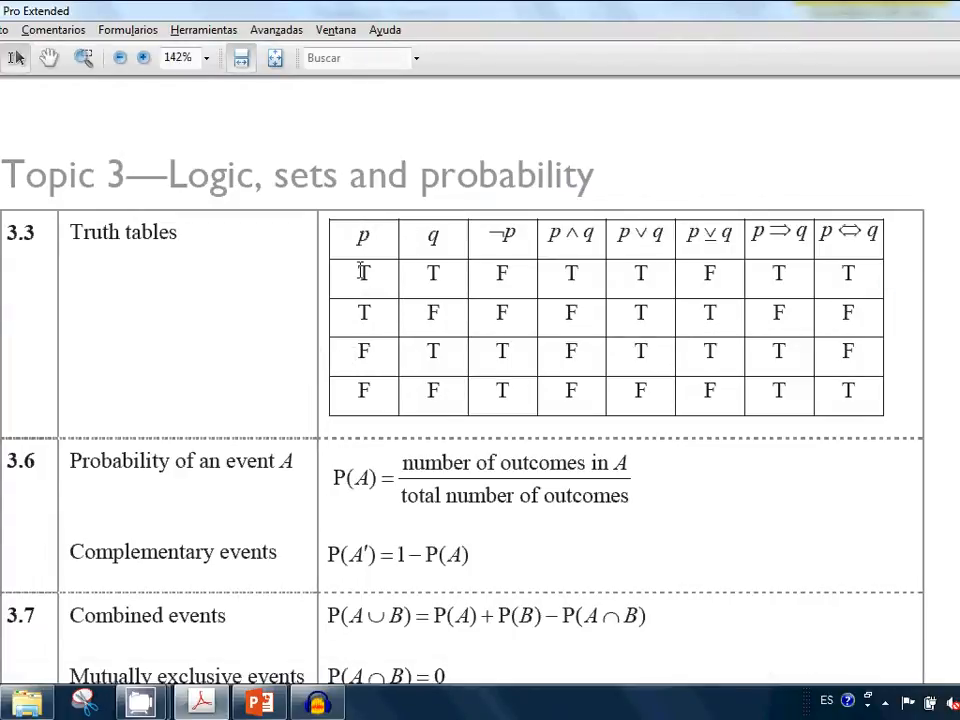
mouse_move(404, 268)
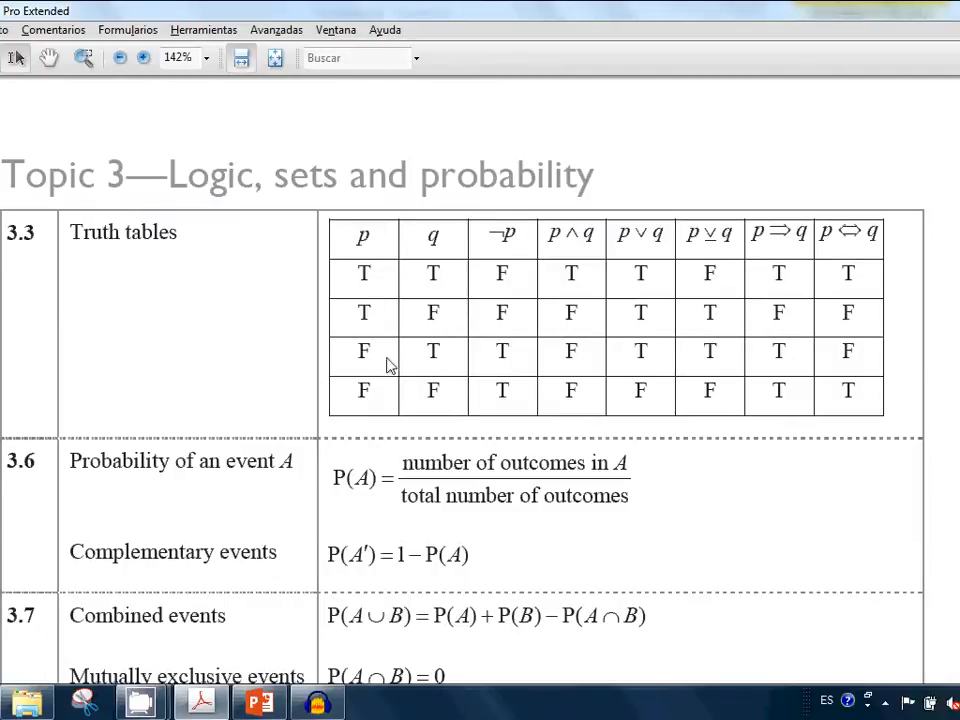
mouse_move(608, 236)
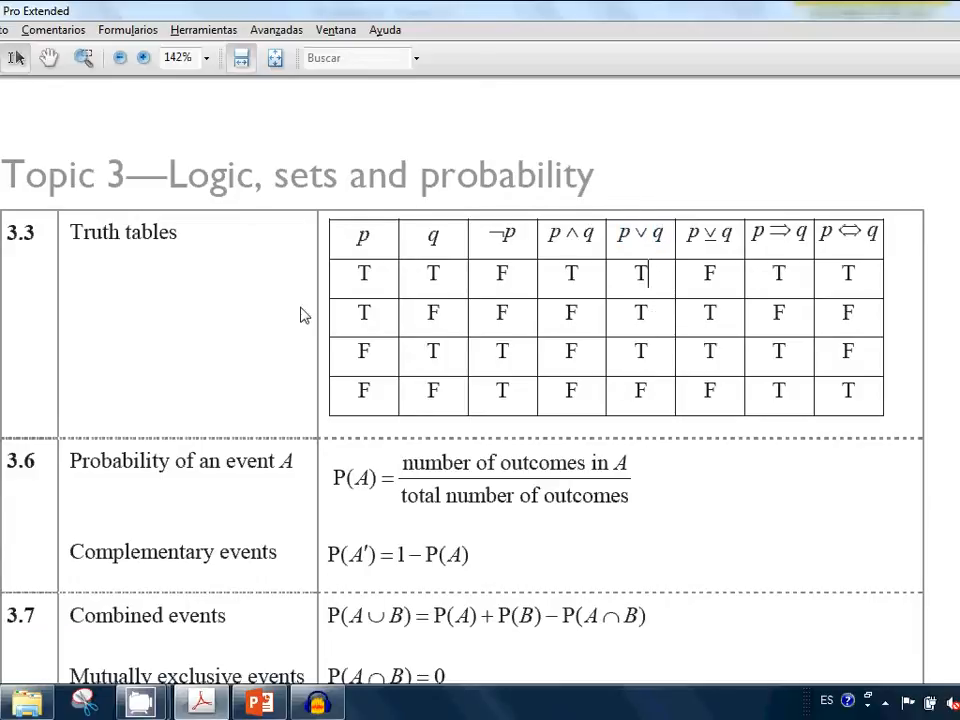
mouse_move(408, 330)
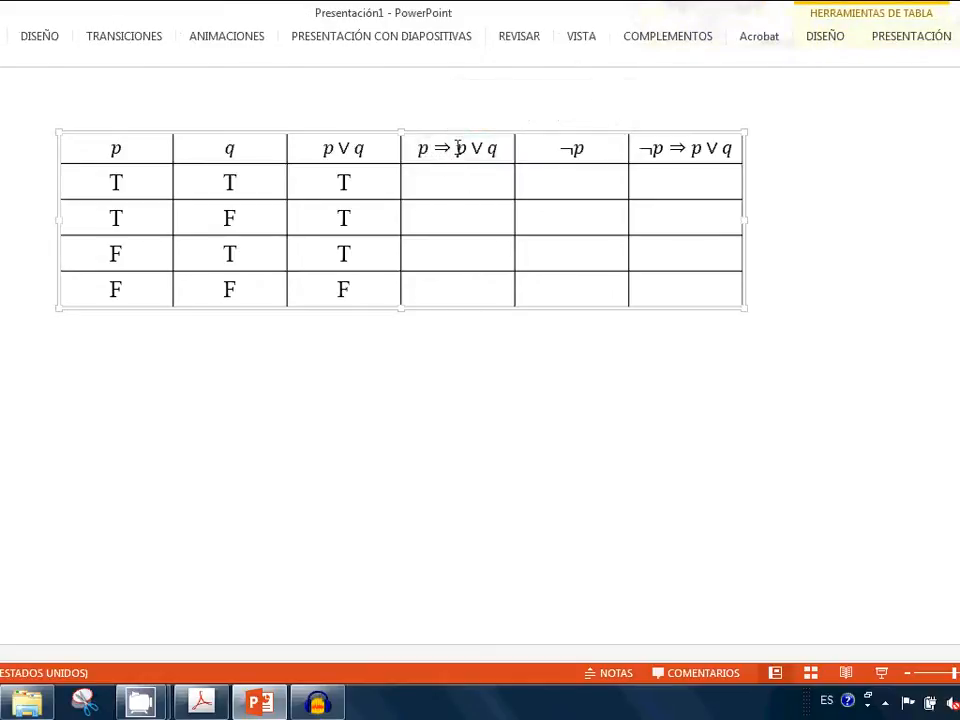
- Review the p∨q column, then consult the booklet's p⇒q heading for the implication column
double_click(480, 148)
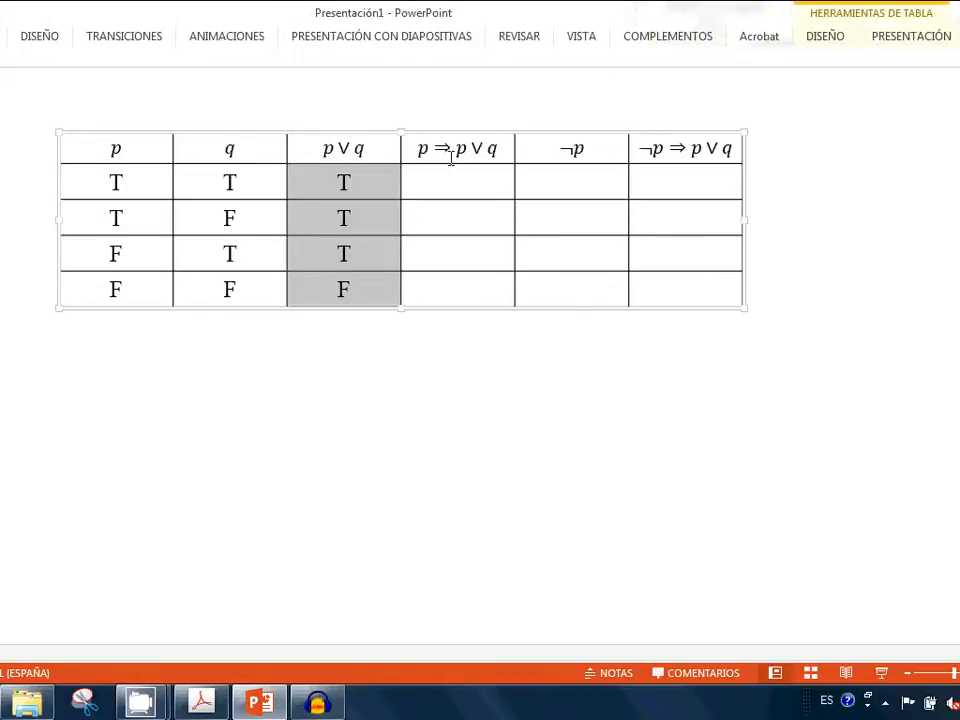
left_click(456, 182)
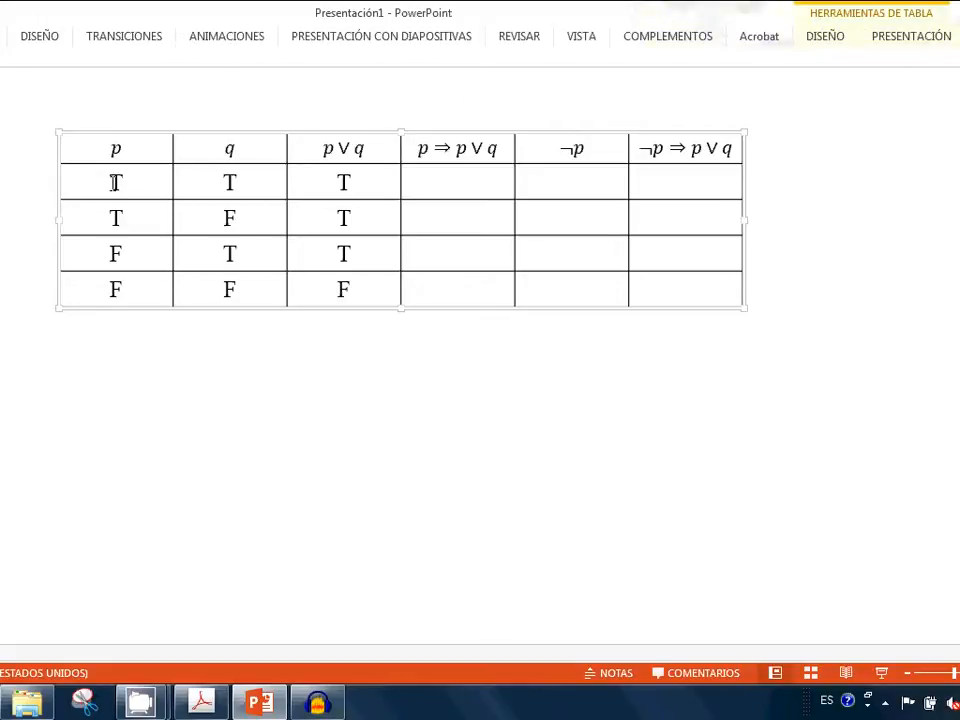
double_click(116, 180)
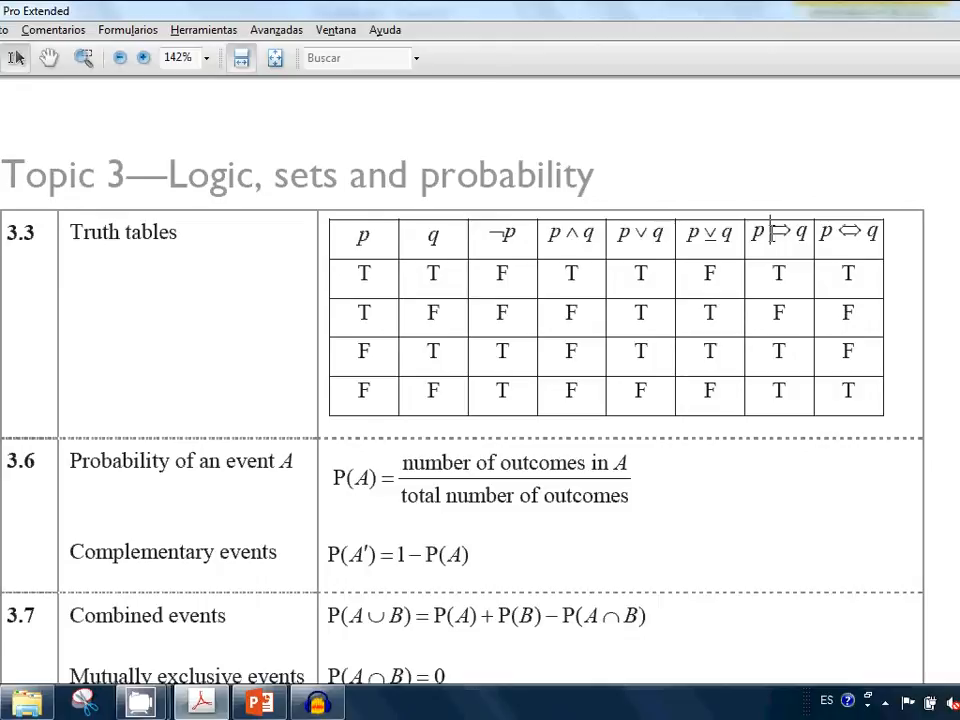
double_click(364, 272)
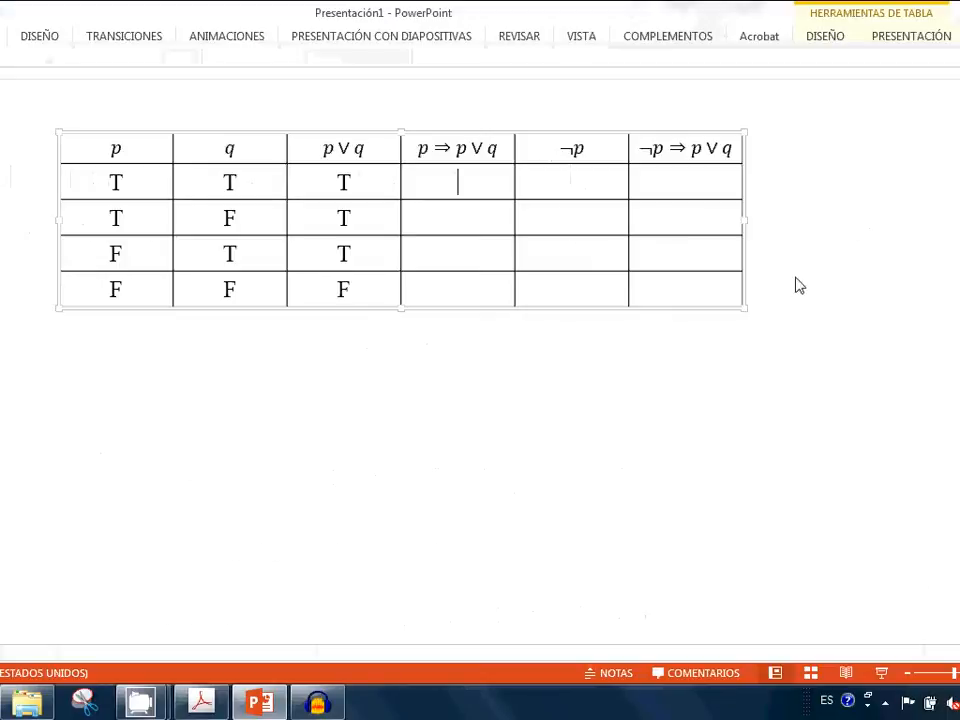
- Enter T in the rows of the p⇒p∨q column, then move to the ¬p column
type("T")
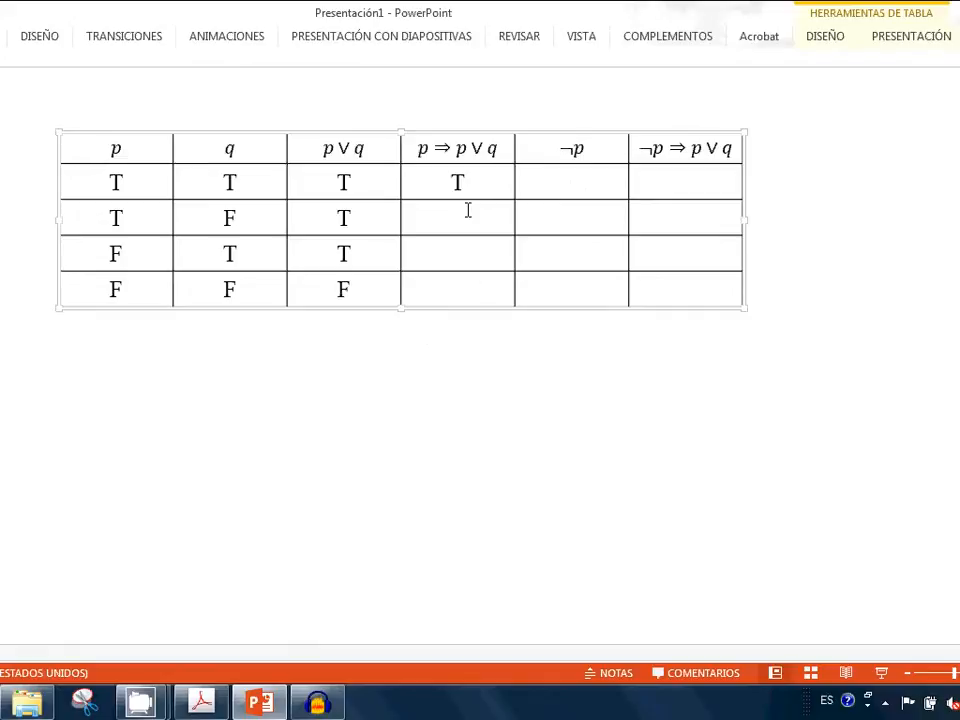
double_click(116, 216)
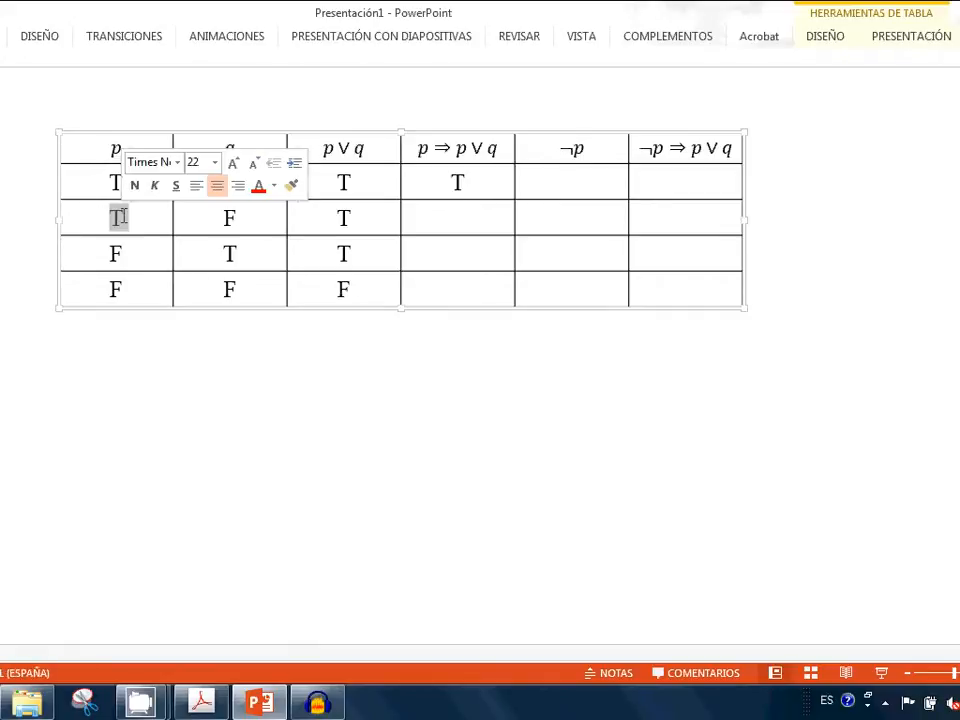
left_click(344, 218)
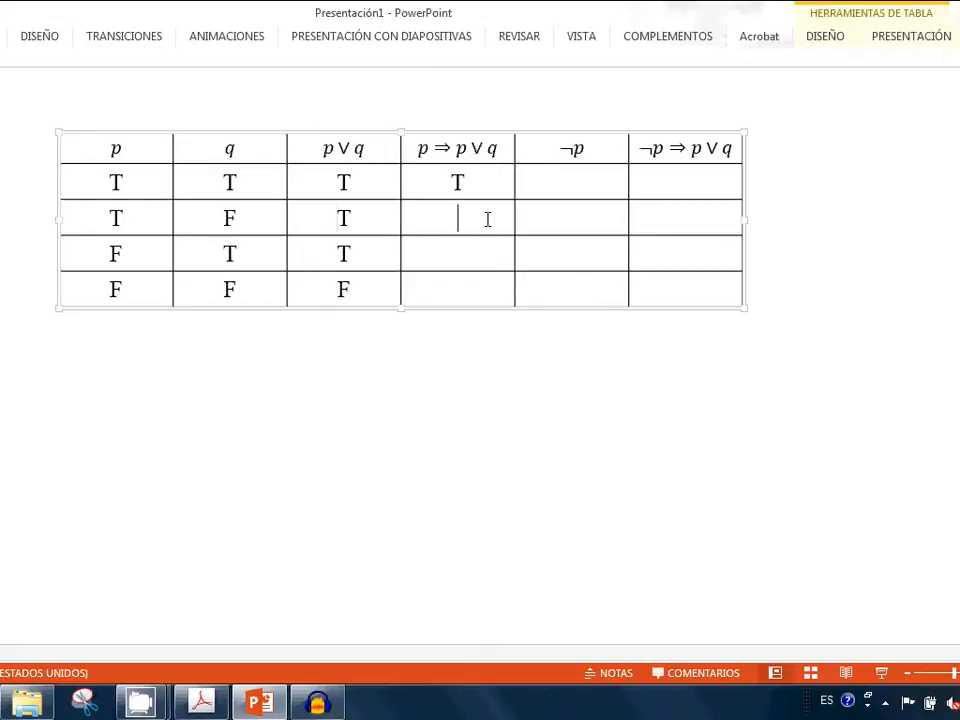
type("T")
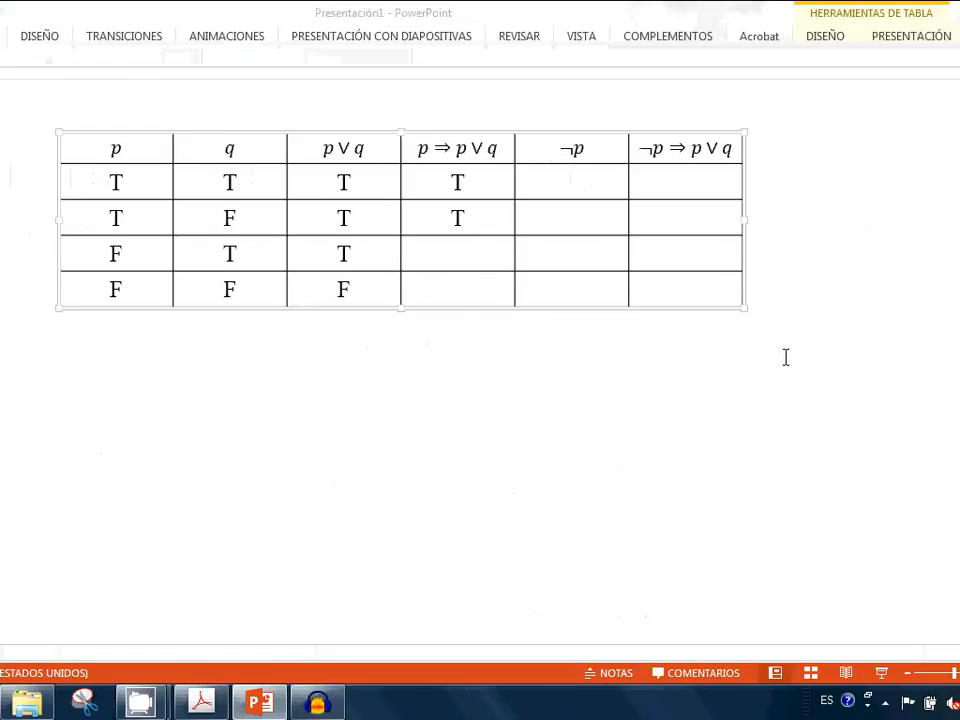
type("T")
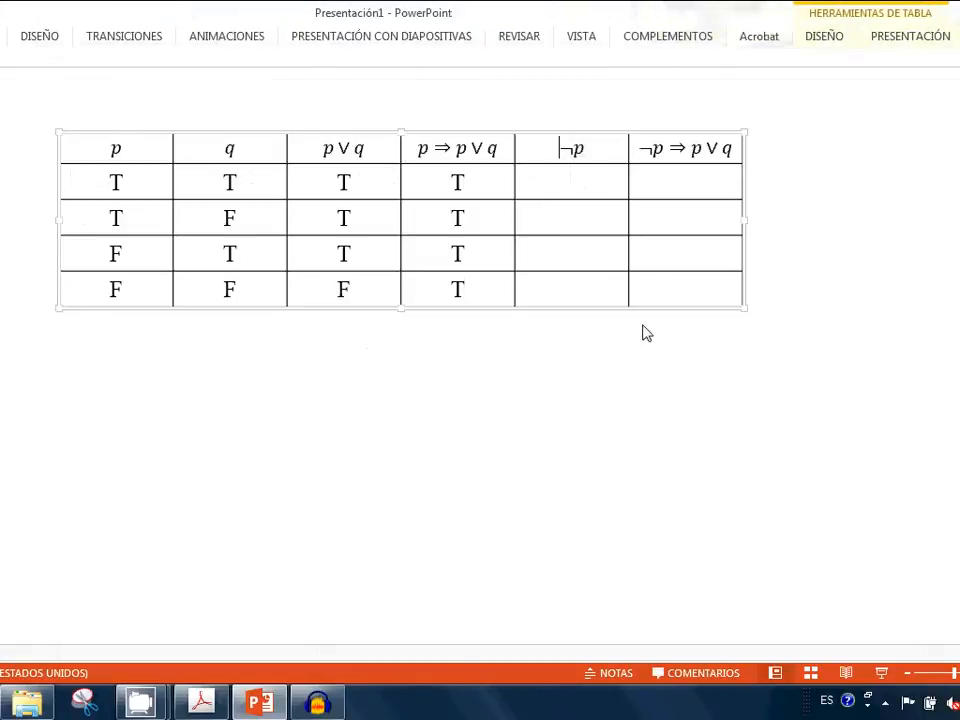
left_click(572, 182)
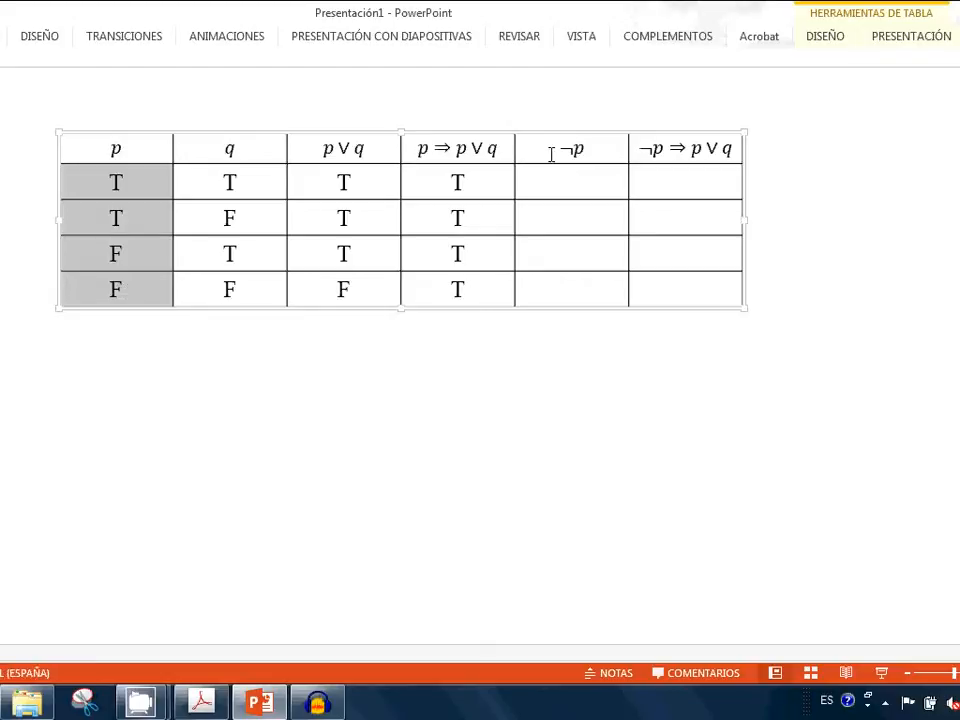
- Enter F and T values in the ¬p column
type("F")
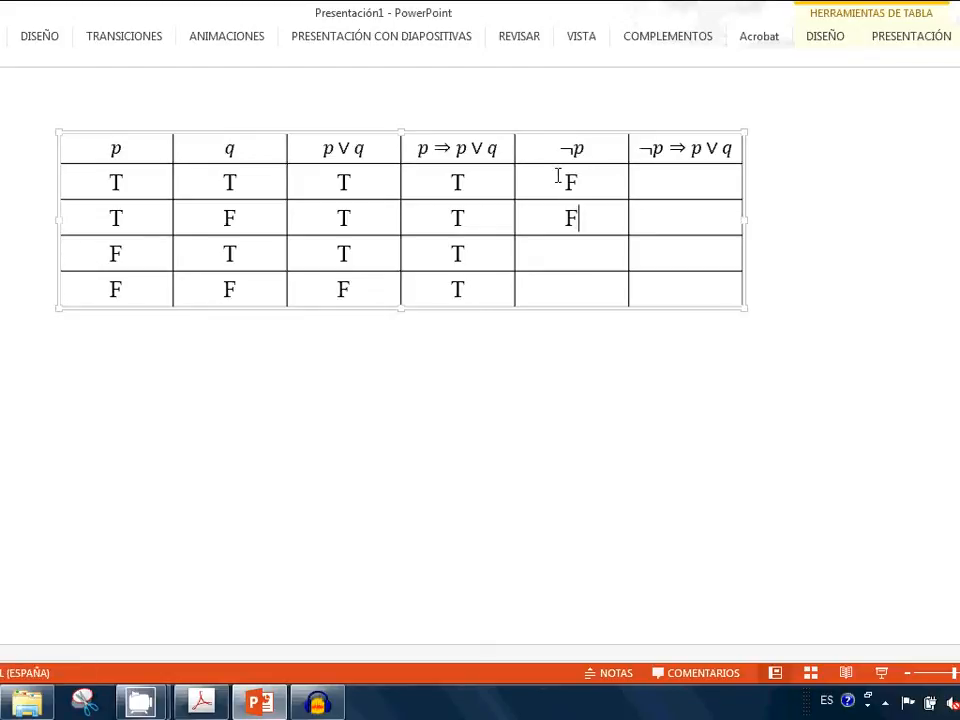
type("T")
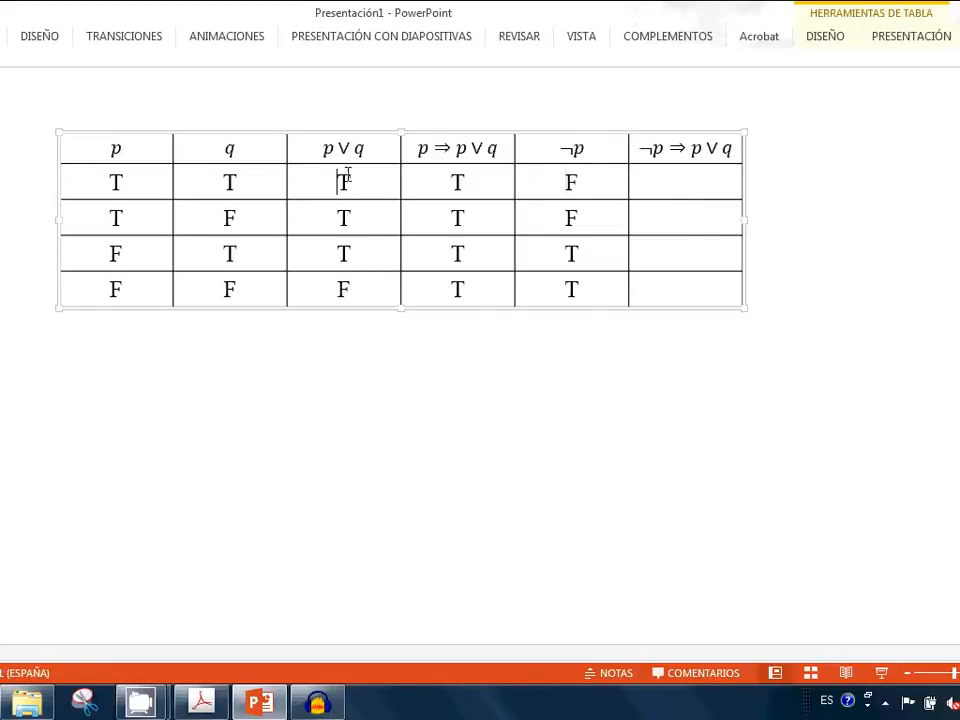
left_click(684, 182)
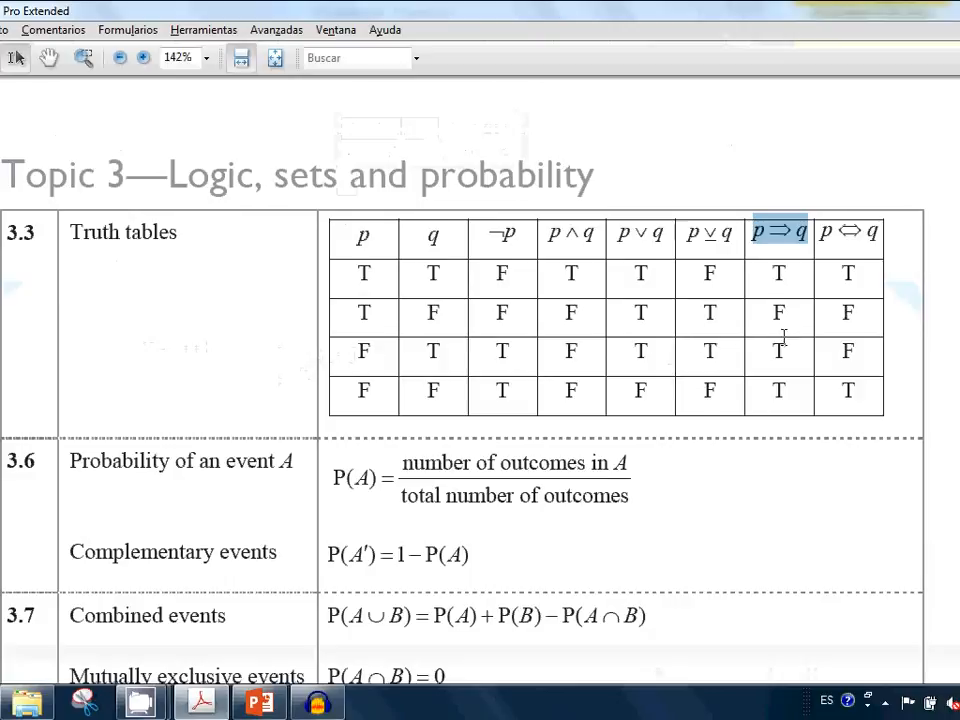
mouse_move(384, 356)
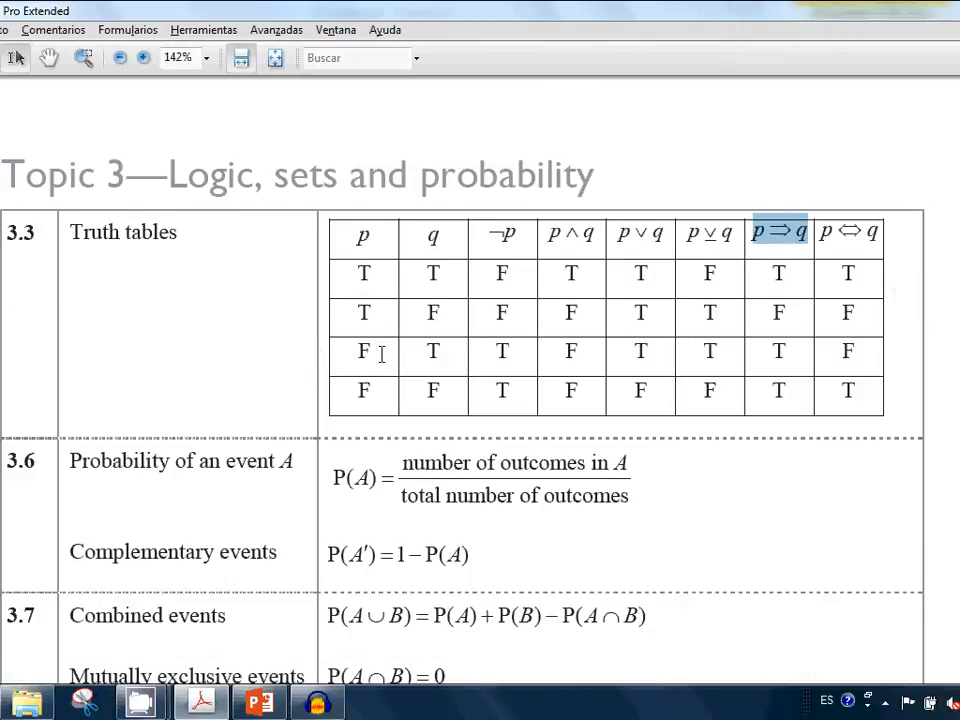
mouse_move(756, 364)
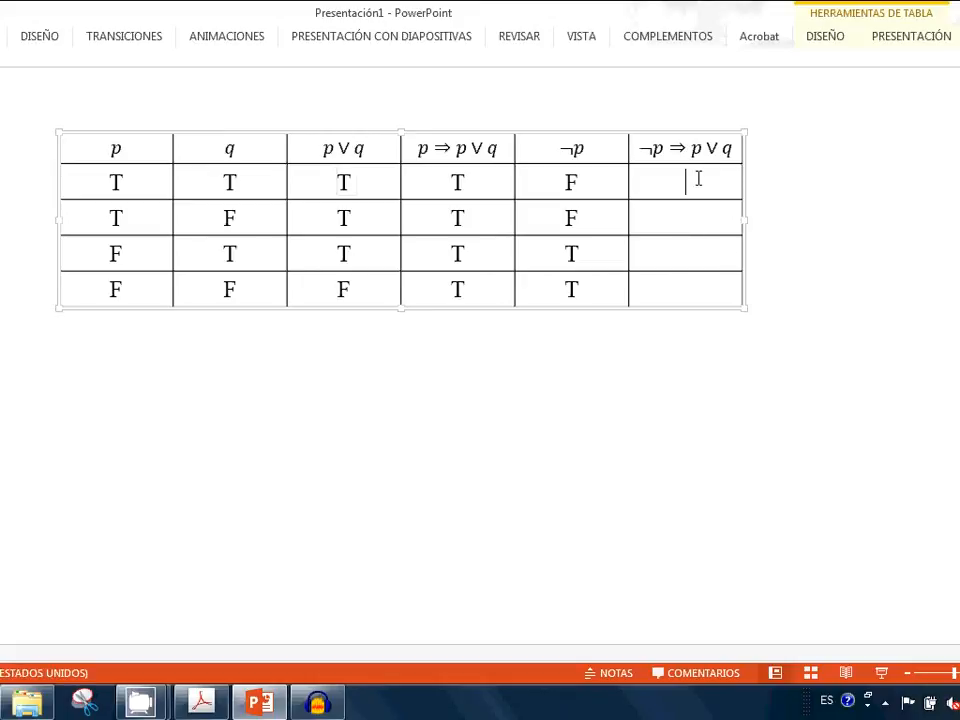
- Enter T in the first three rows of the ¬p⇒p∨q column
type("T")
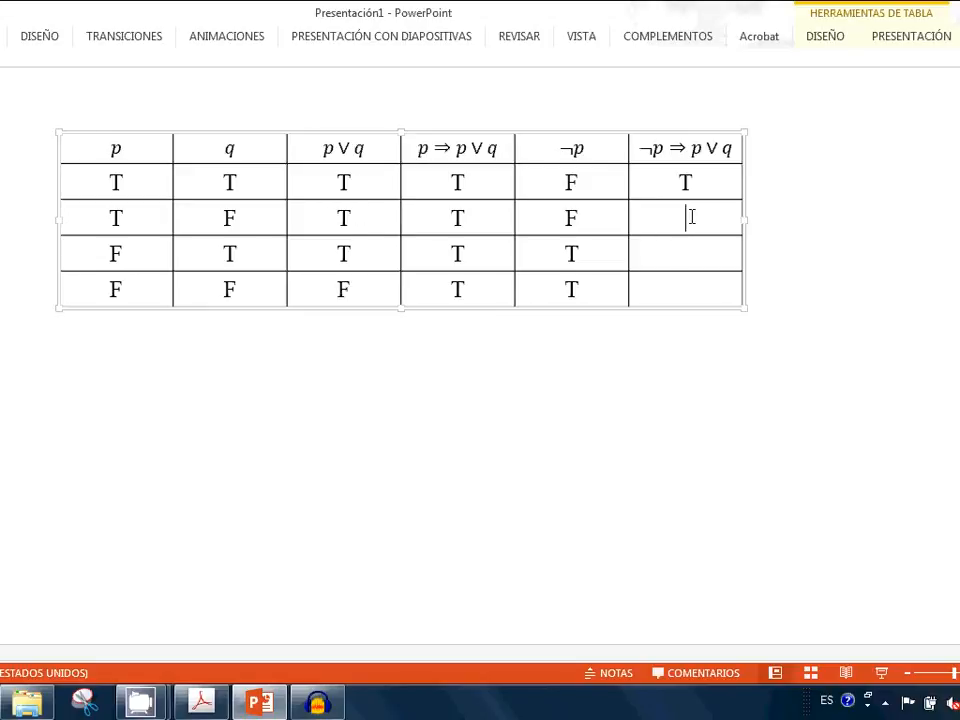
type("T")
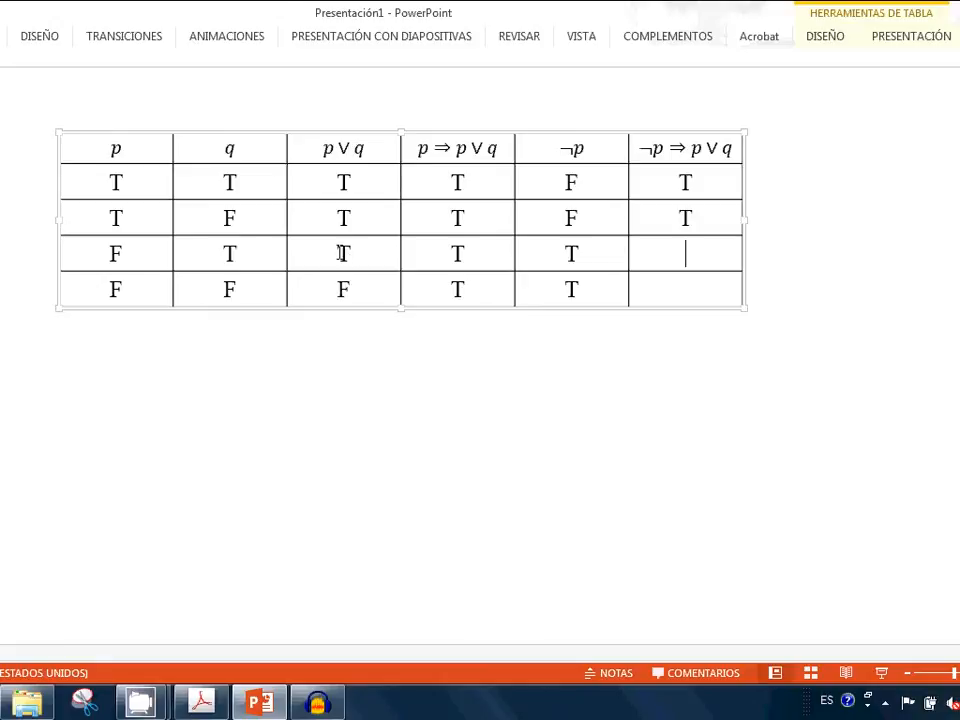
type("T")
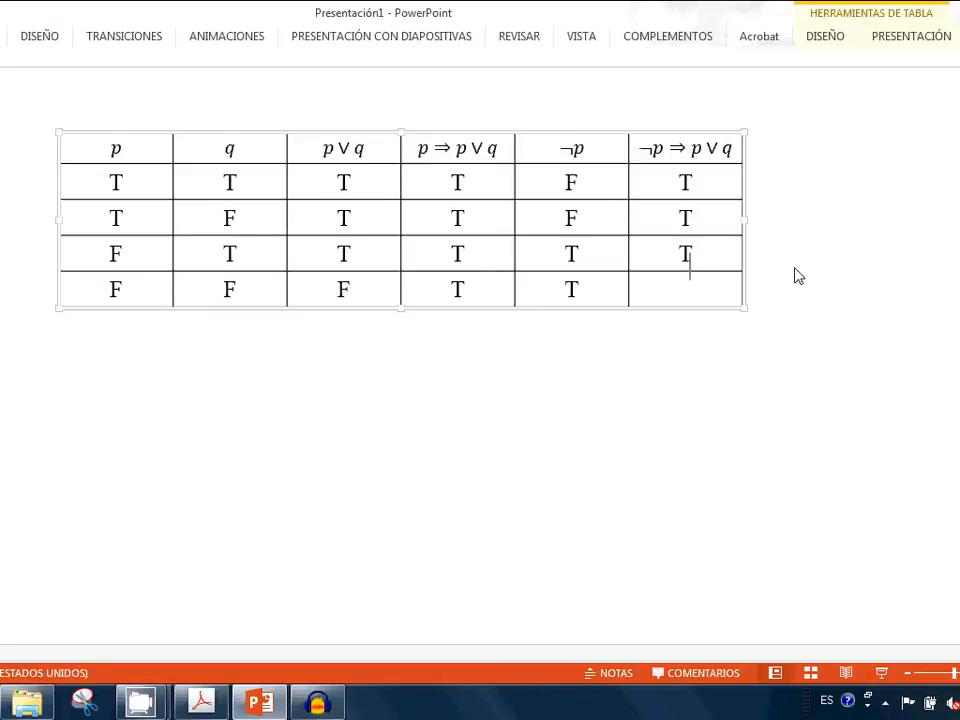